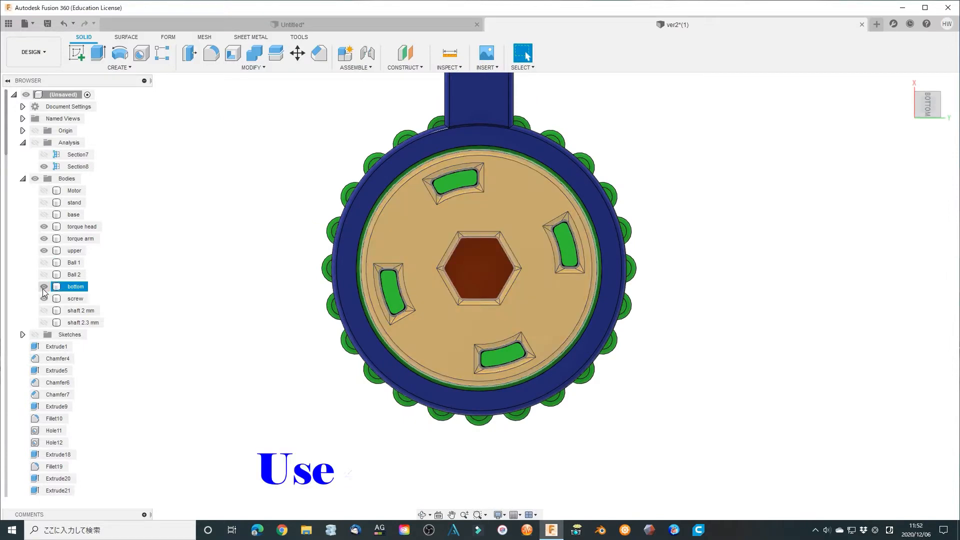
Toggle body visibility in the Browser so the upper and bottom gear parts stay shown
click(44, 286)
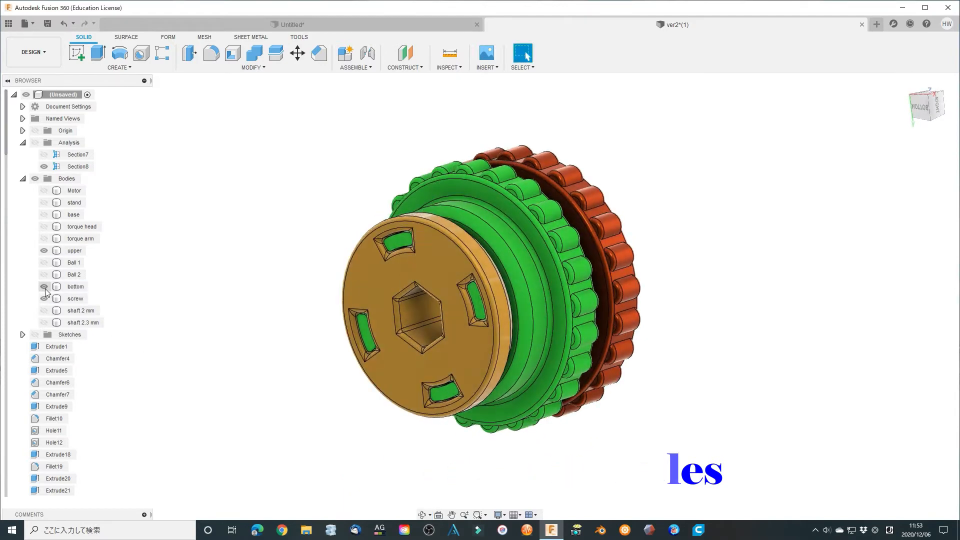
click(43, 288)
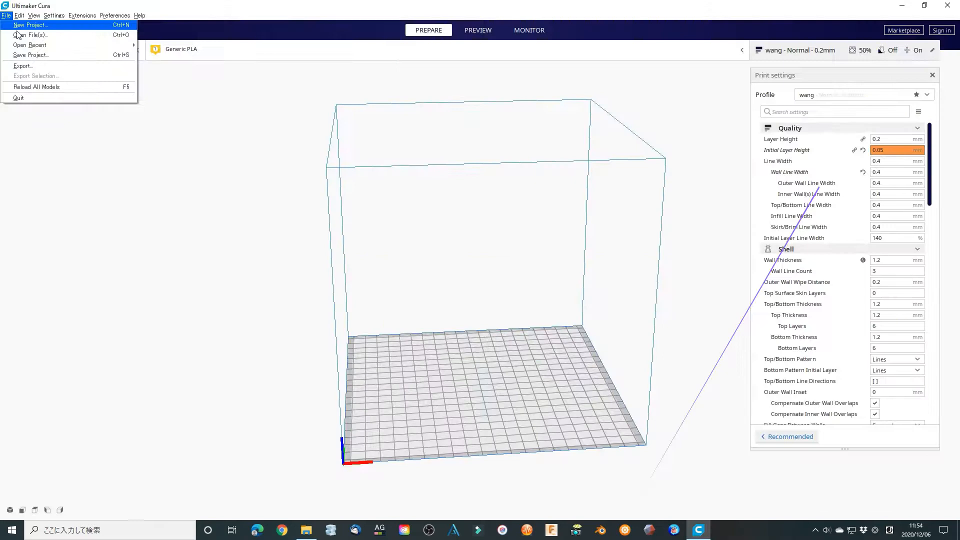
Load the bottom gear part in Cura and slice it
click(30, 35)
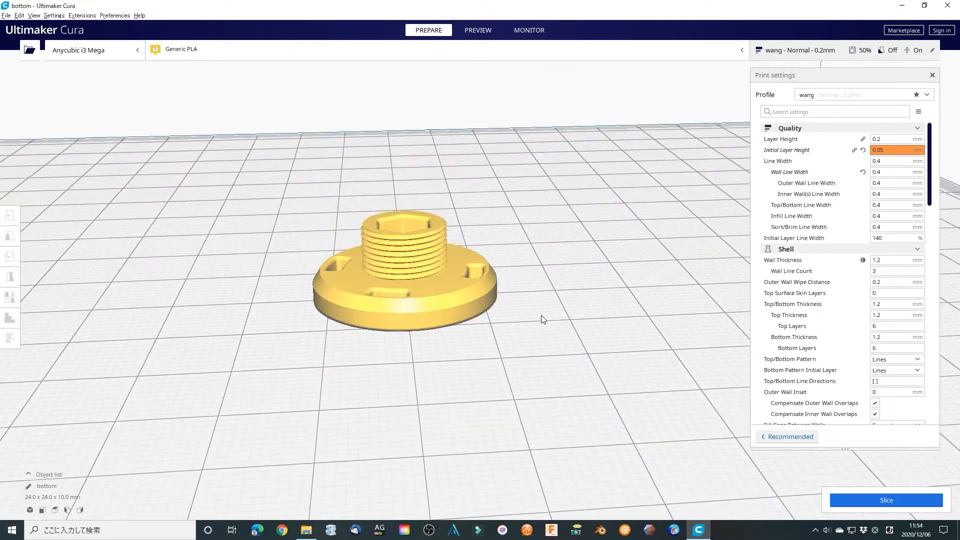
click(886, 500)
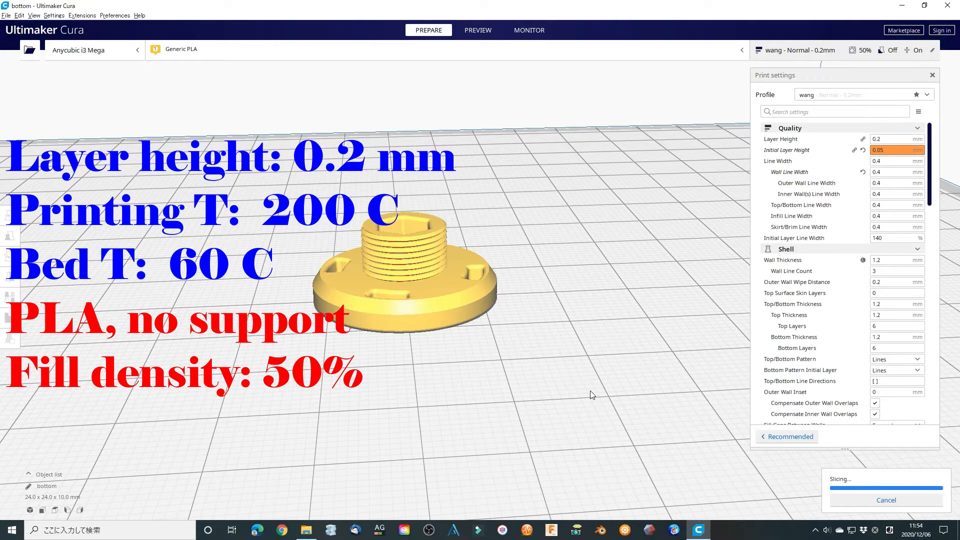
click(6, 15)
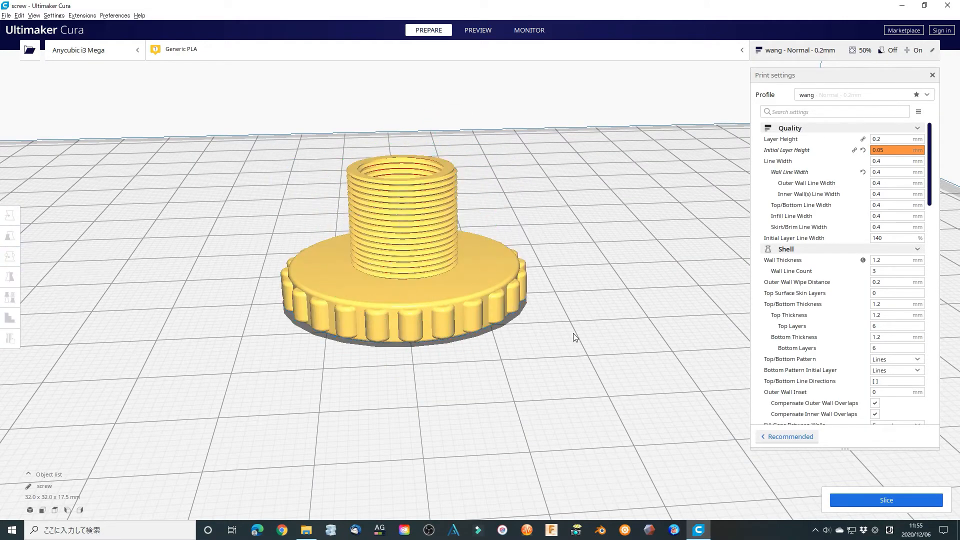
Slice the screw part, then flip the upper part over 180°
click(884, 500)
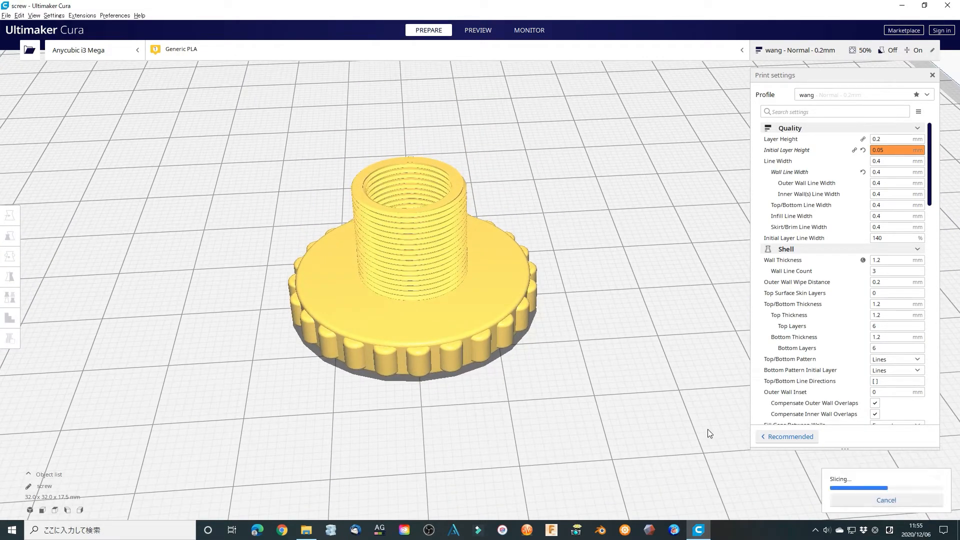
click(904, 500)
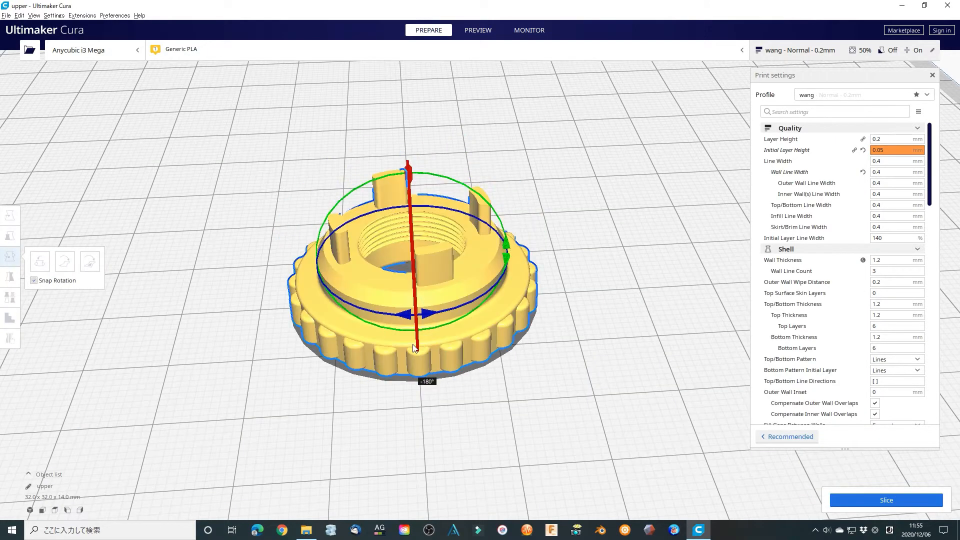
click(6, 15)
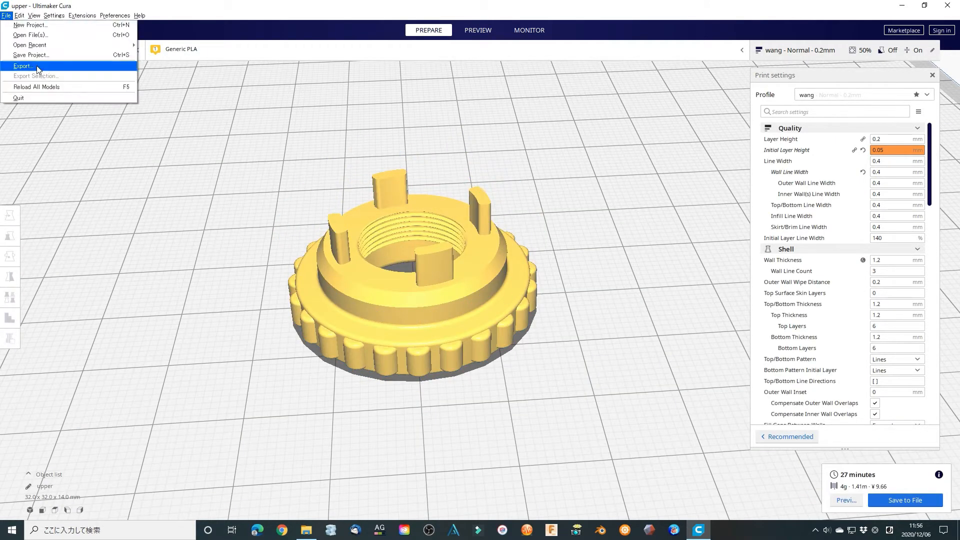